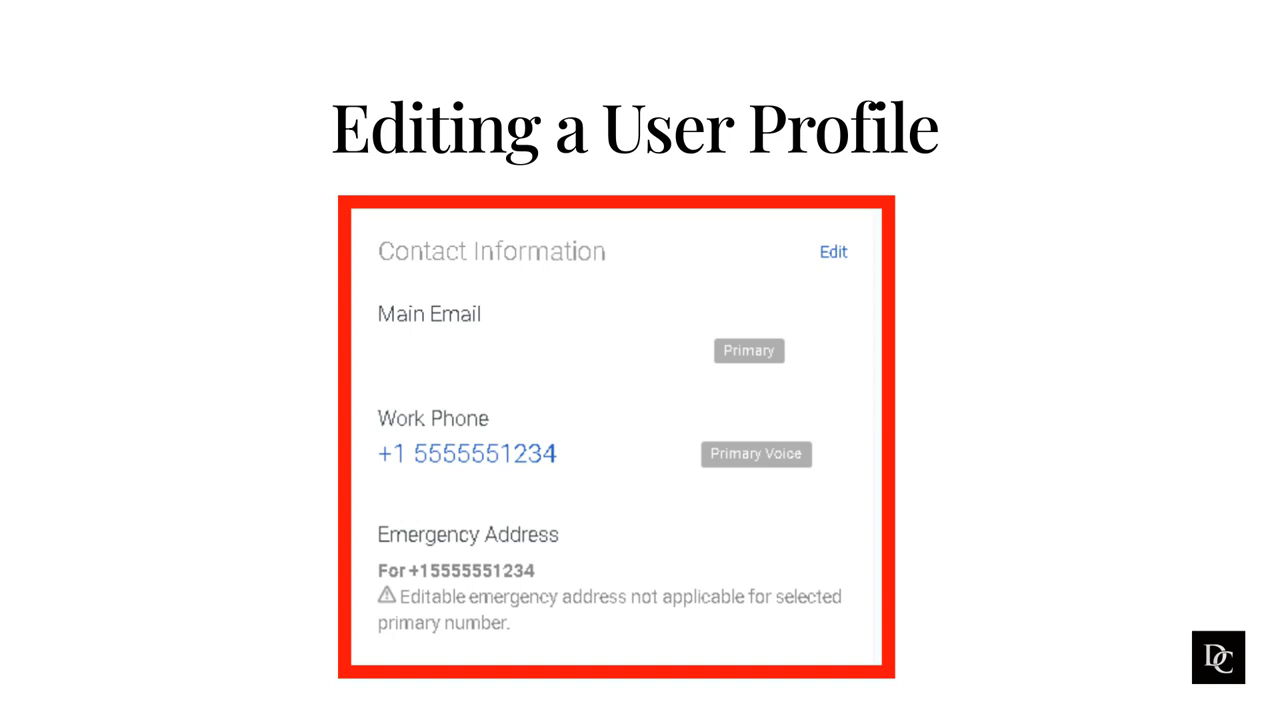
Step: Advance to the Configuring Profile Fields Hands-On slide
{"action": "left_click", "coordinate": [604, 330]}
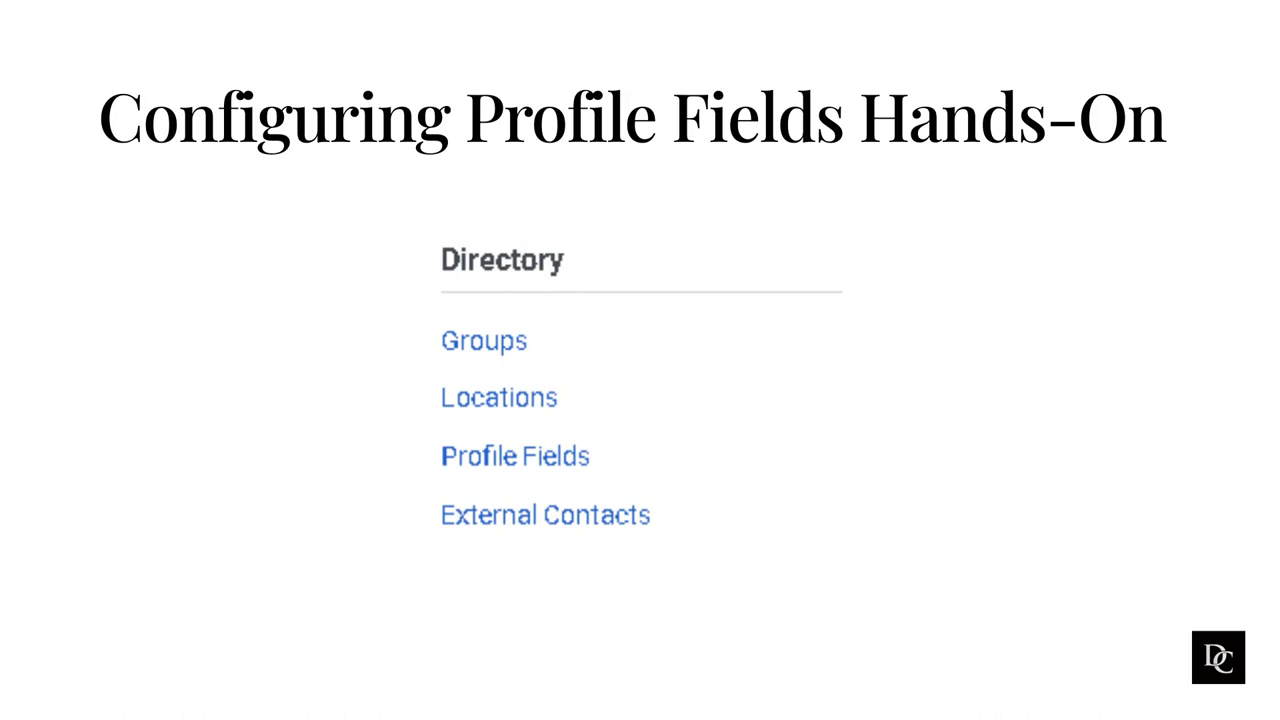
Step: Advance past the Profile Fields animation to the Managing User Roles slide with Roles / Permissions called out
{"action": "left_click", "coordinate": [514, 456]}
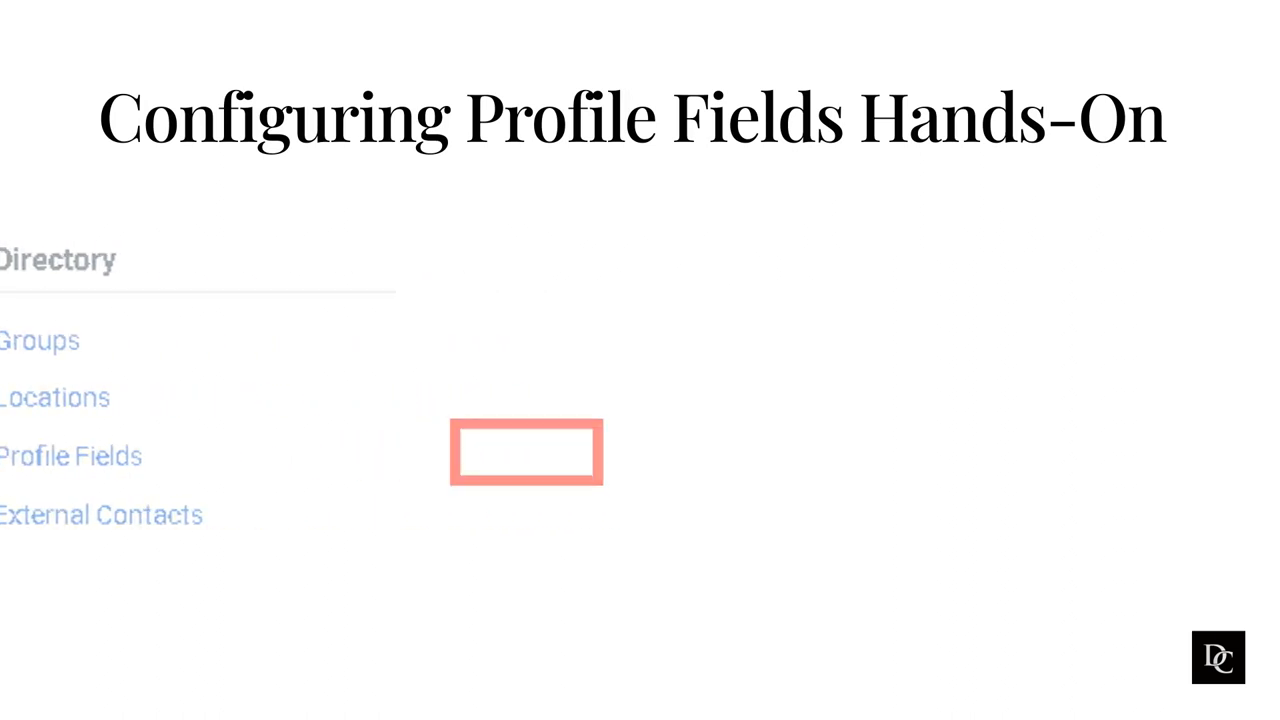
{"action": "left_click", "coordinate": [70, 456]}
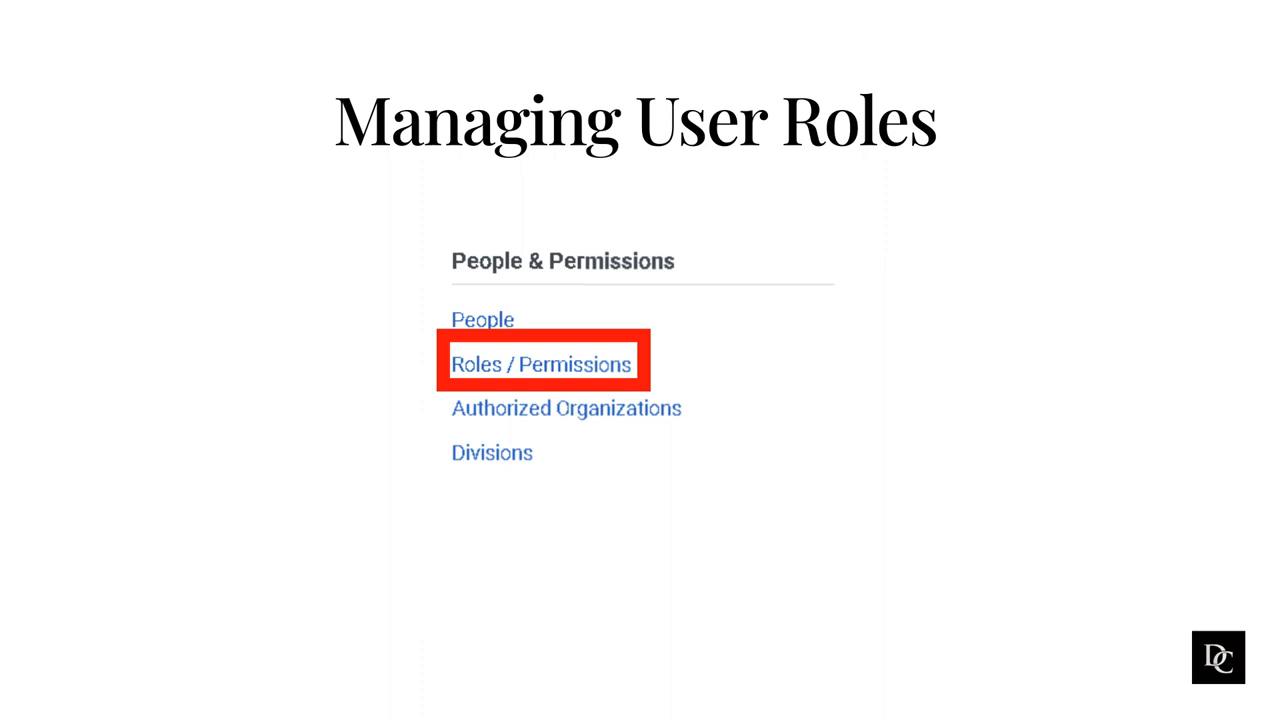
Step: Advance to the default roles table slide with Role Type, Description and License columns
{"action": "left_click", "coordinate": [540, 364]}
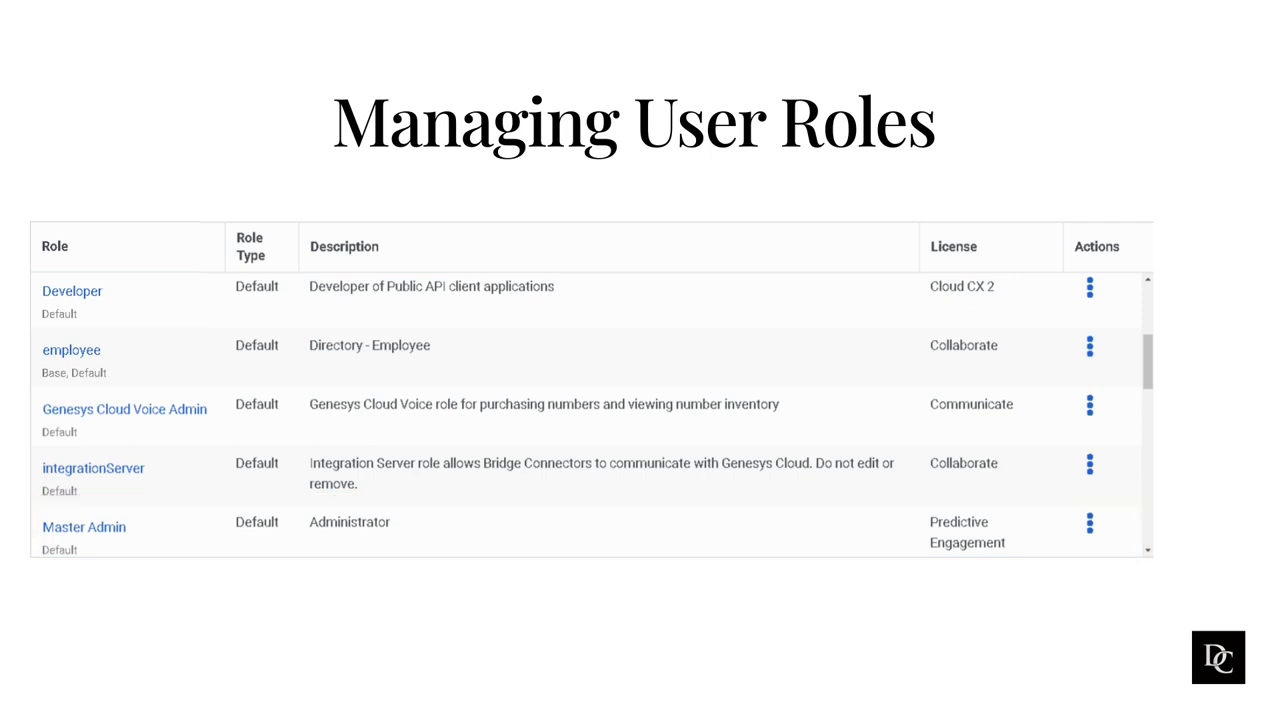
{"action": "scroll", "scroll_direction": "down", "scroll_amount": 3}
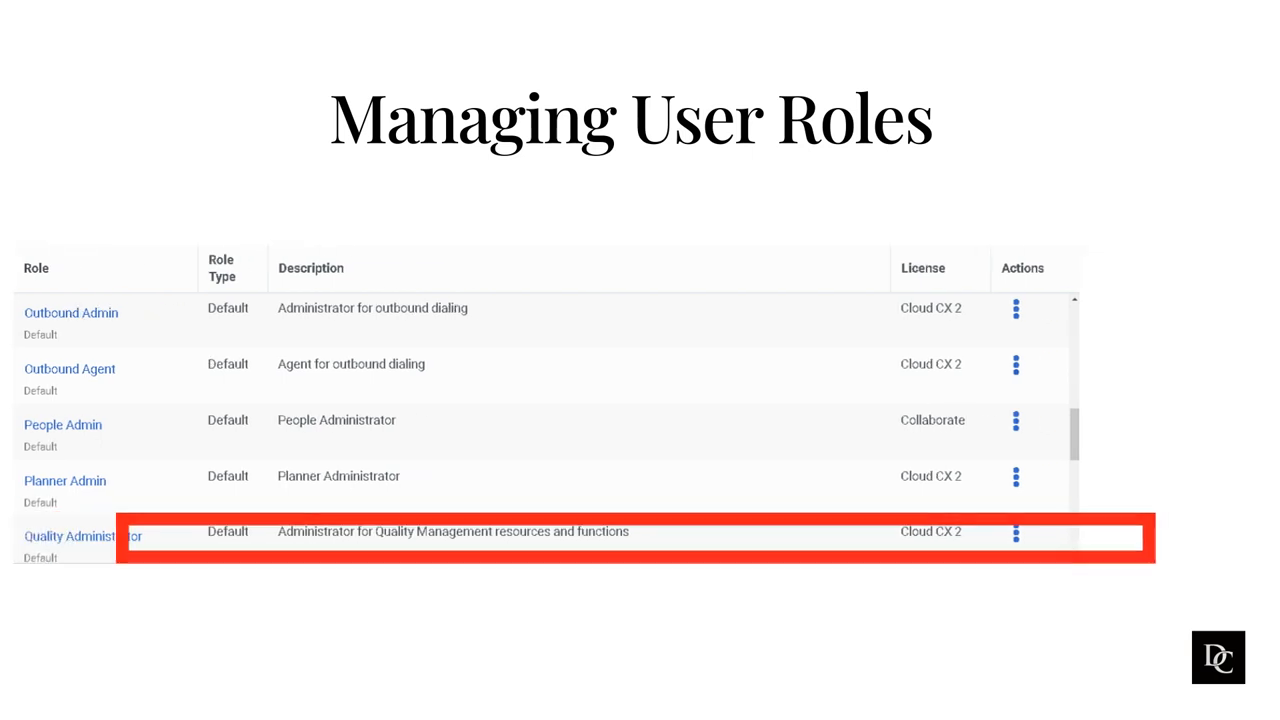
Step: Scroll on through the Managing User Roles slides marking the Telephony Admin default role
{"action": "scroll", "scroll_direction": "down", "scroll_amount": 3}
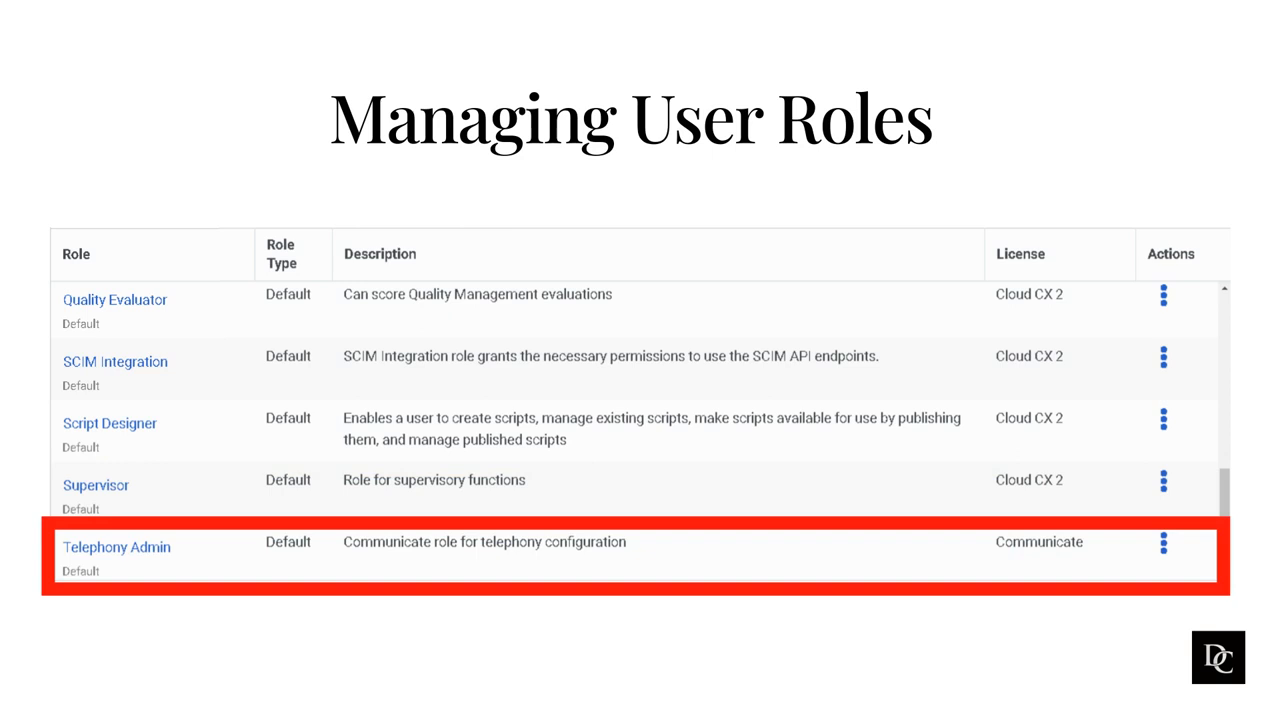
{"action": "scroll", "scroll_direction": "down", "scroll_amount": 3}
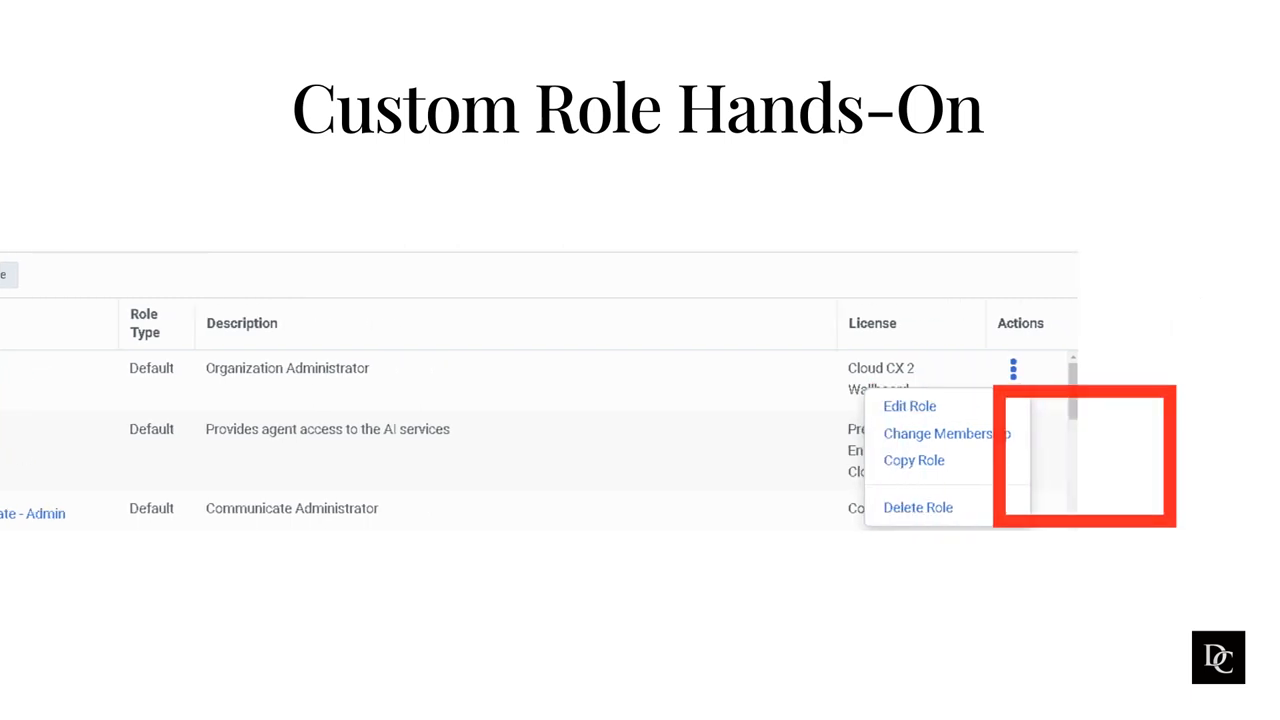
Step: Advance to the Custom Role Hands-On slide showing the Actions menu with Edit, Change Membership, Copy and Delete Role
{"action": "left_click", "coordinate": [912, 458]}
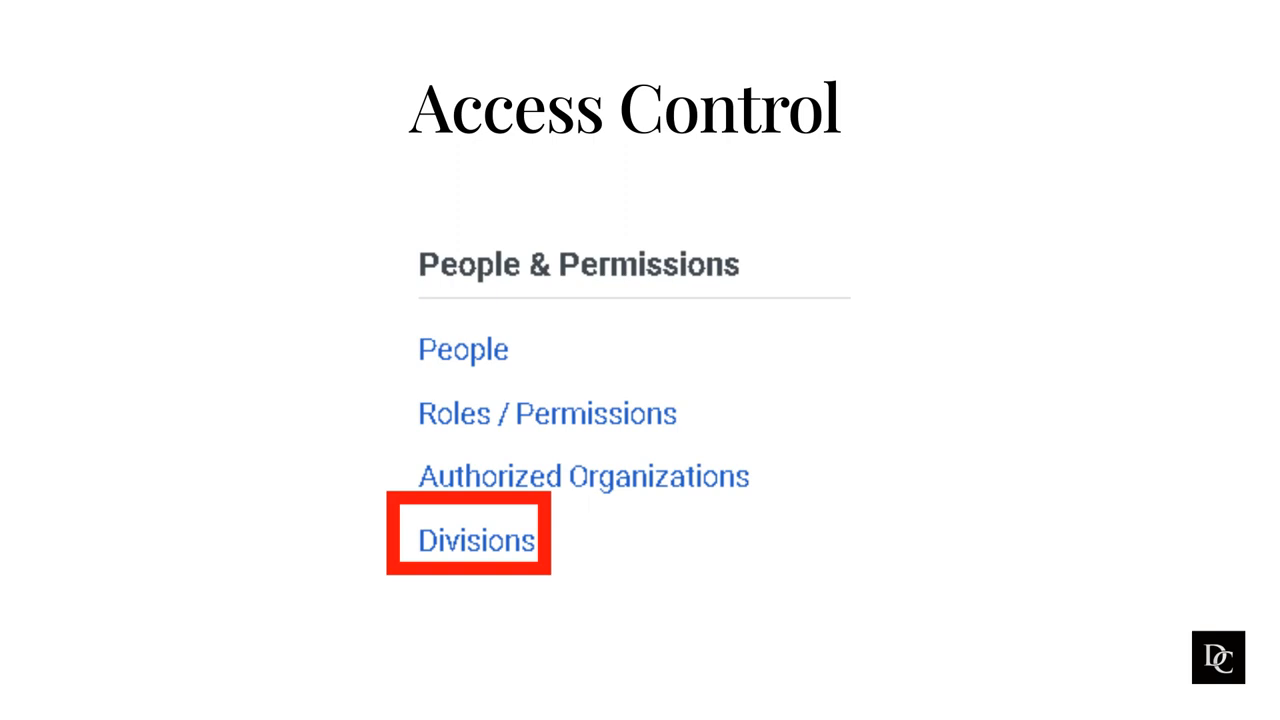
Step: Advance to the Access Control Divisions table slide with the Home division's member, queue and flow counts
{"action": "left_click", "coordinate": [476, 540]}
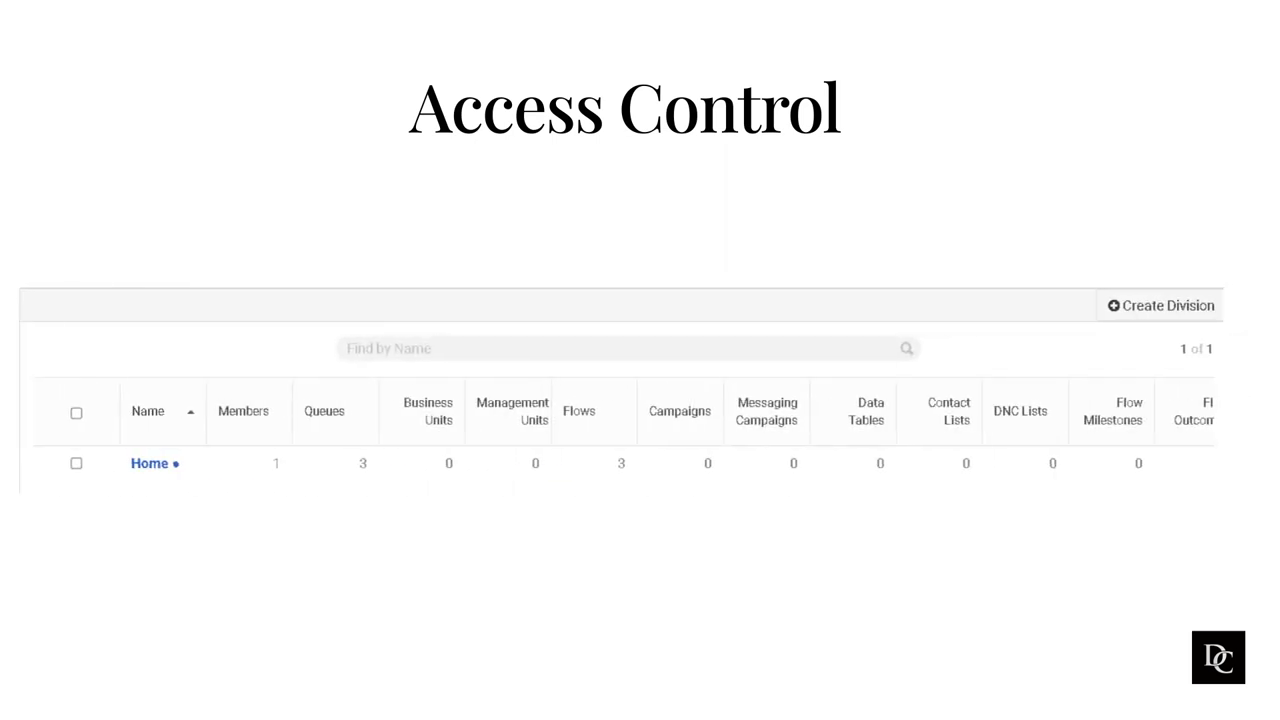